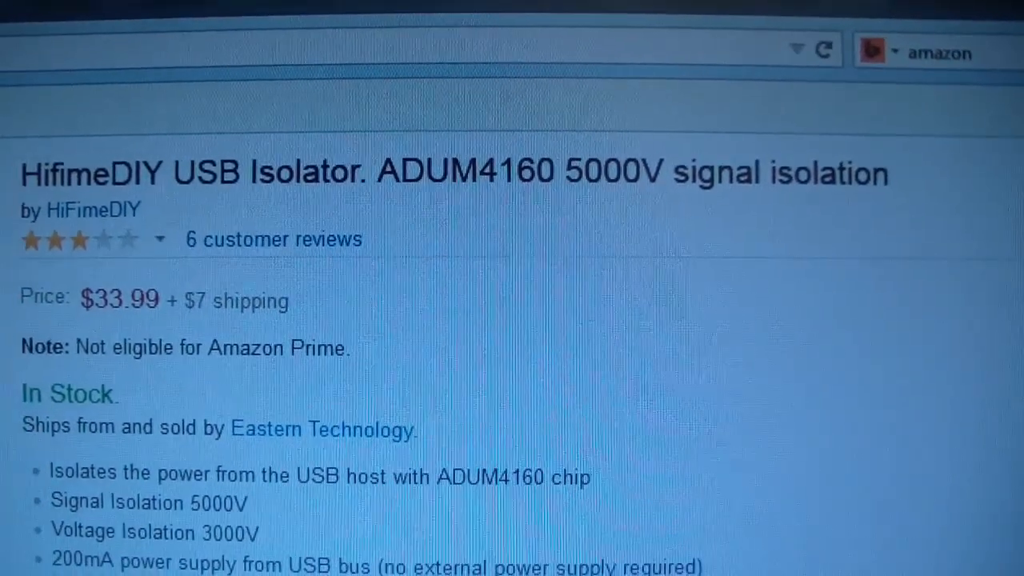
pyautogui.scroll(-3)
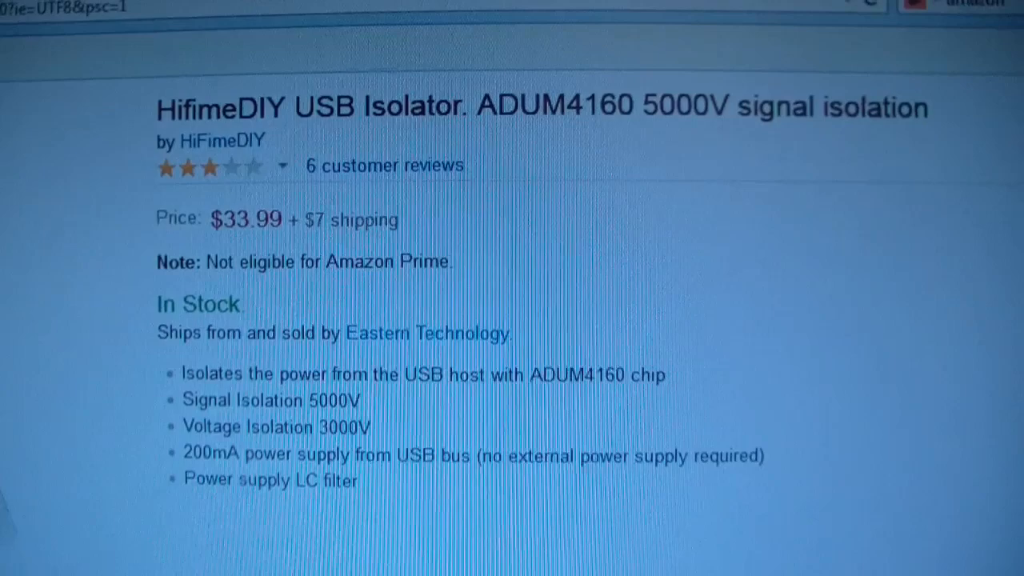